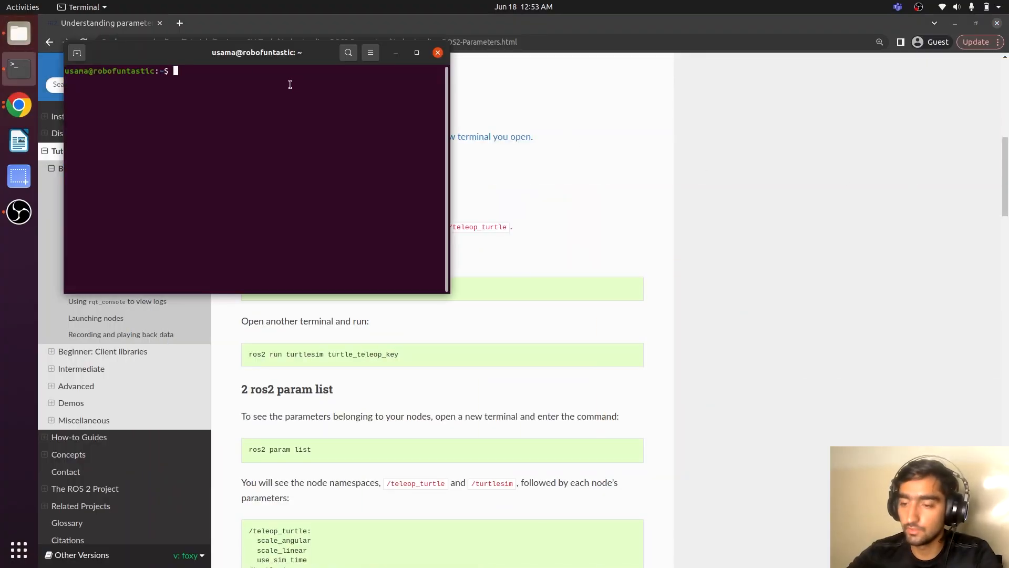
- Move the terminal window aside and start the turtlesim node with 'ros2 run turtlesim'
{"action": "left_click_drag", "start_coordinate": [256, 52], "coordinate": [689, 117]}
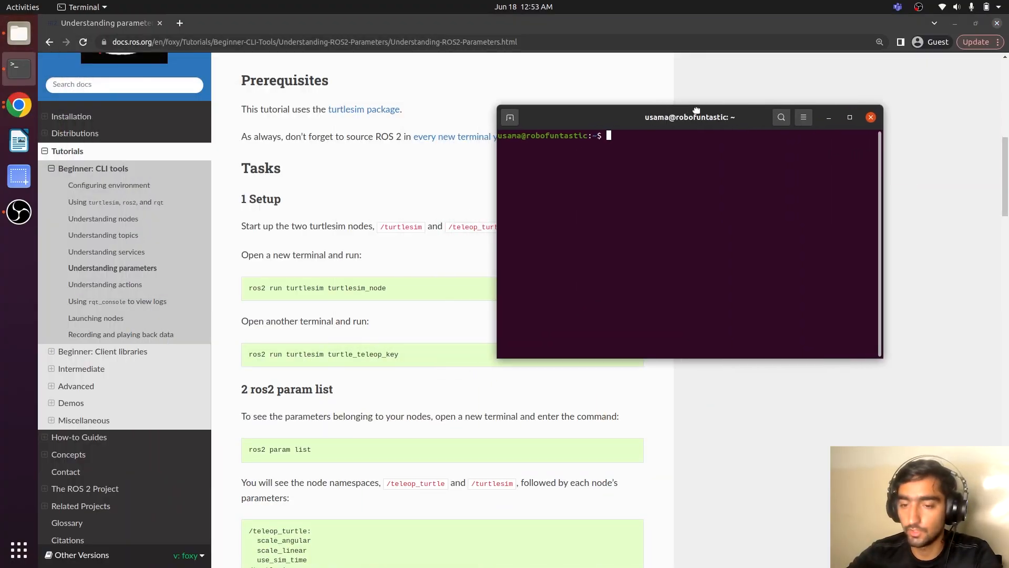
{"action": "type", "text": "ros2 run turtlesim tur"}
{"action": "type", "text": "ros2 param list"}
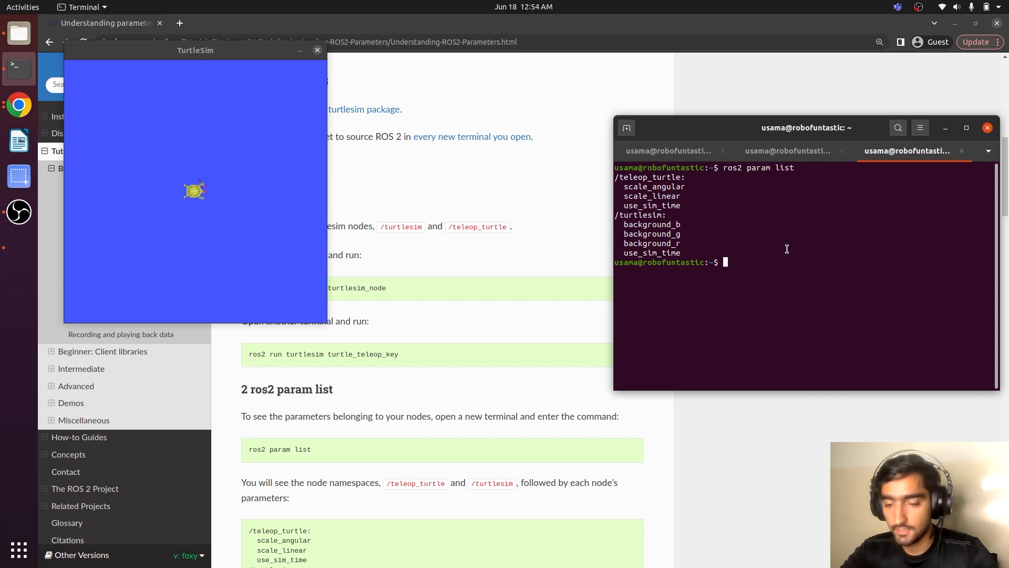
{"action": "scroll", "scroll_direction": "down", "scroll_amount": 3}
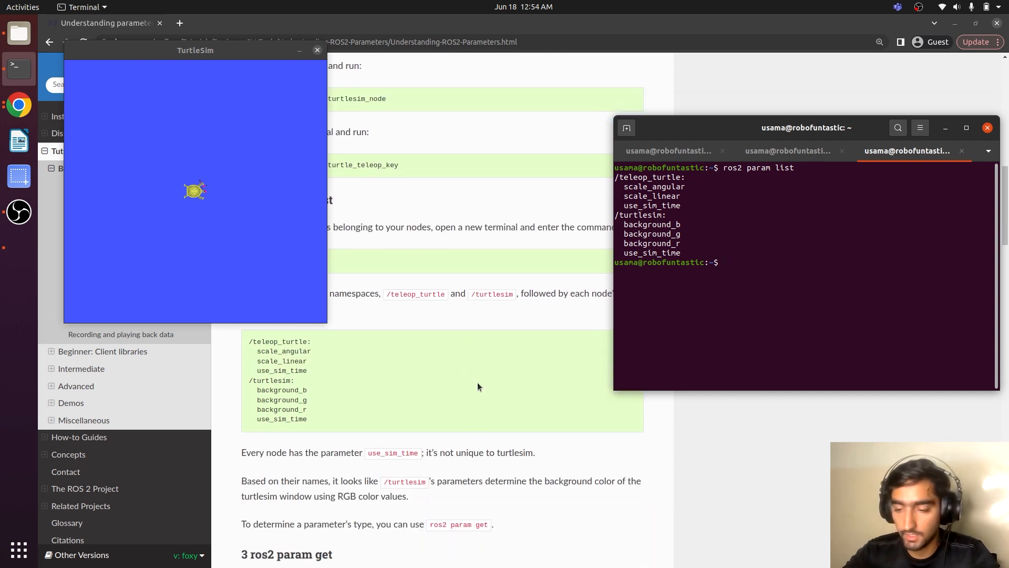
{"action": "scroll", "scroll_direction": "down", "scroll_amount": 3}
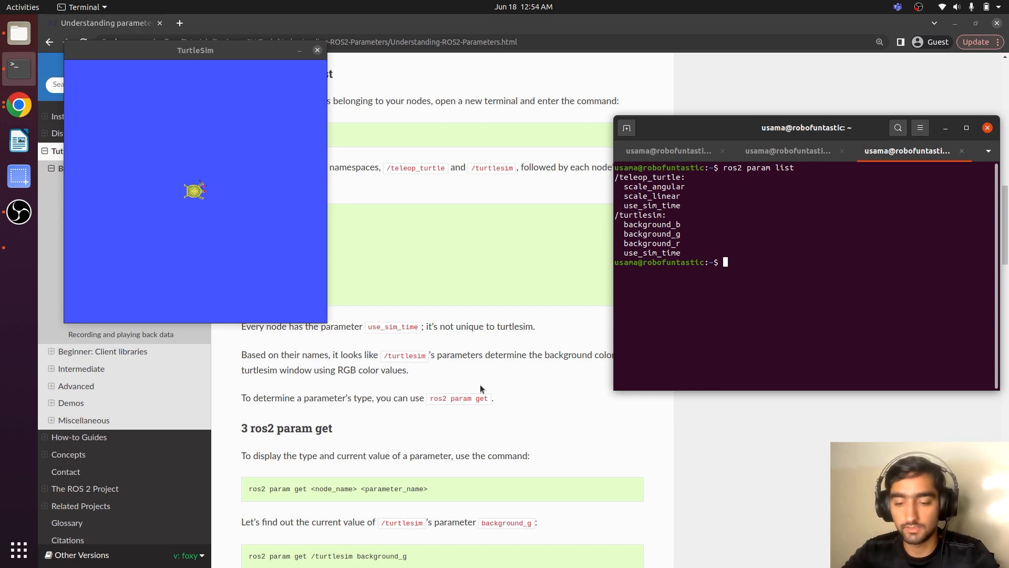
{"action": "double_click", "coordinate": [643, 214]}
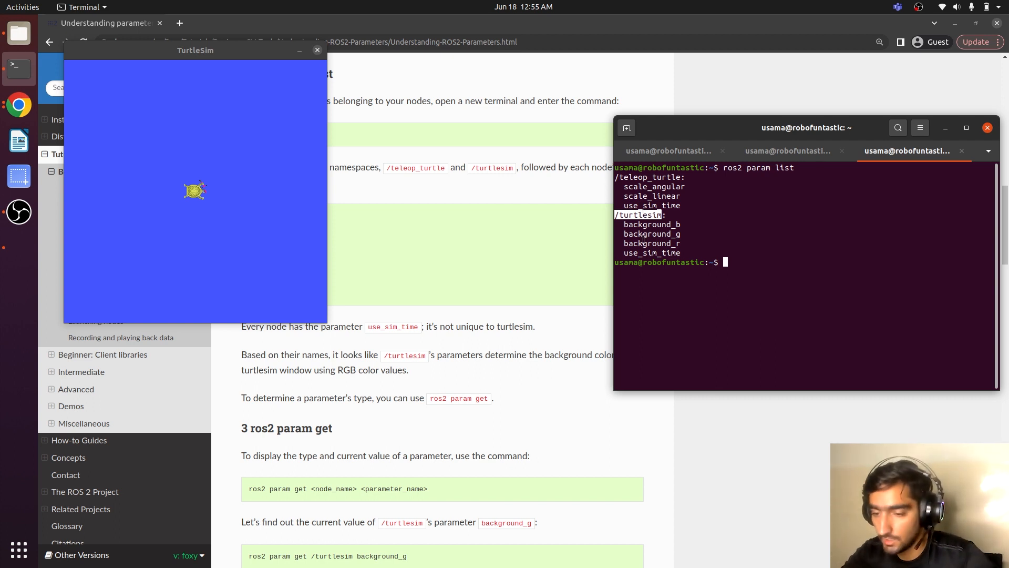
{"action": "double_click", "coordinate": [652, 234]}
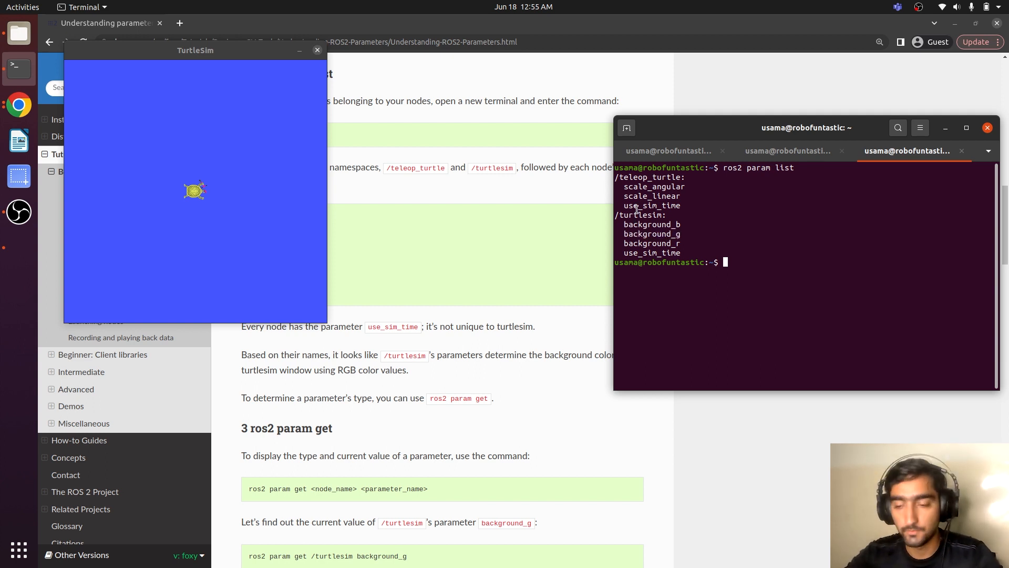
{"action": "double_click", "coordinate": [652, 234]}
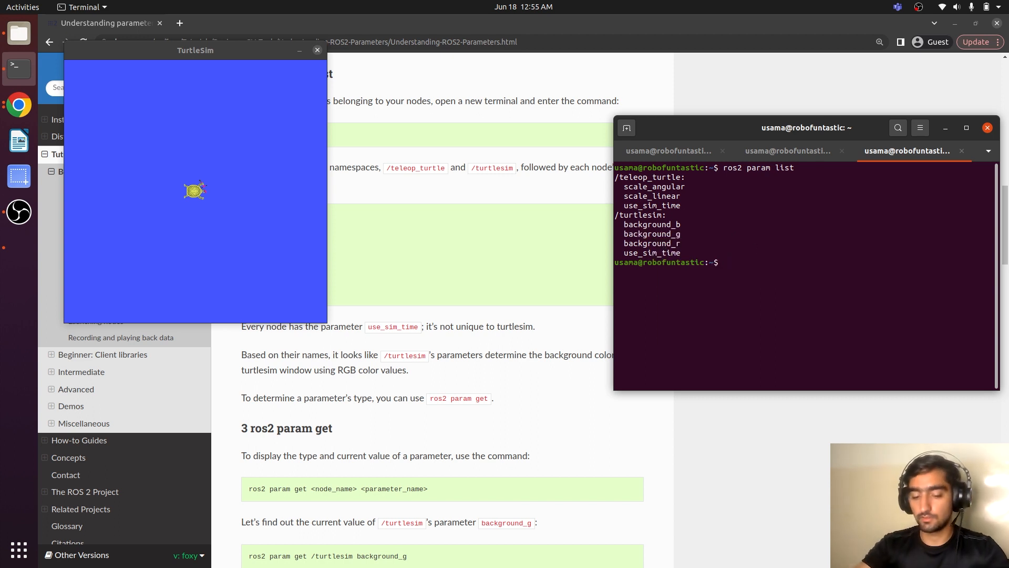
- Read /turtlesim background_g (86) with 'ros2 param get', then set it to 120
{"action": "type", "text": "ros2 para"}
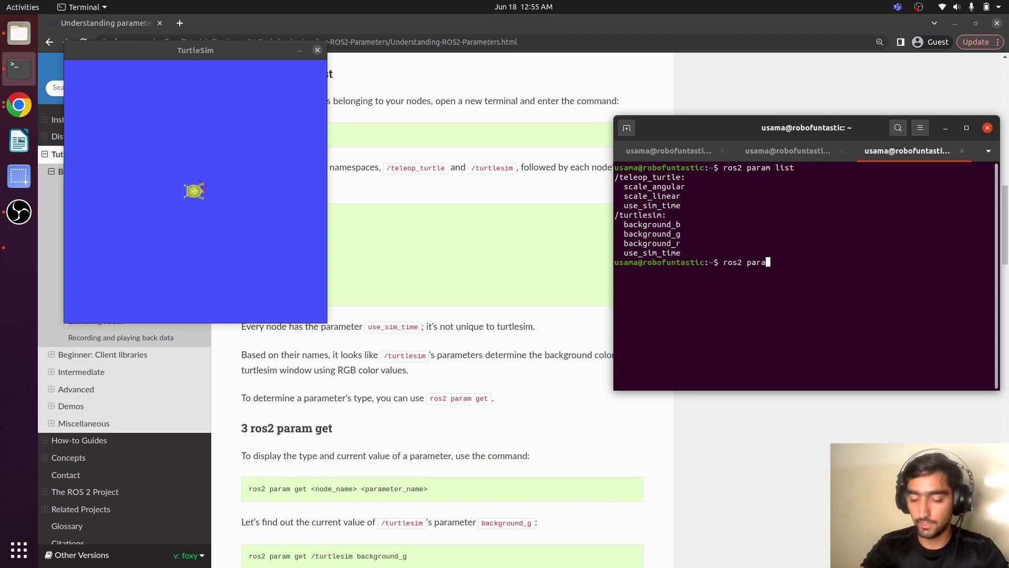
{"action": "type", "text": "m get /turtlesim background_g"}
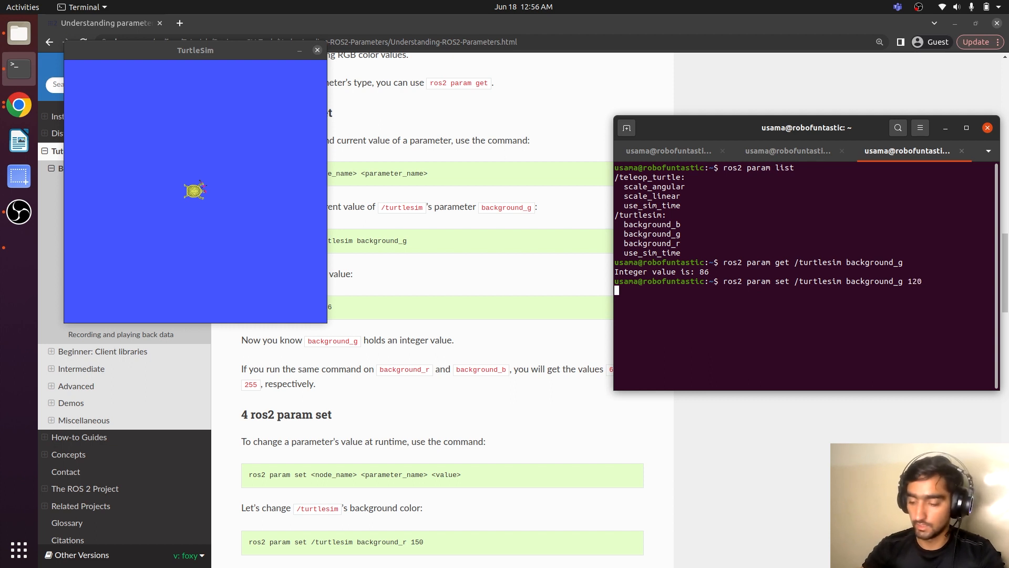
{"action": "key", "text": "Return"}
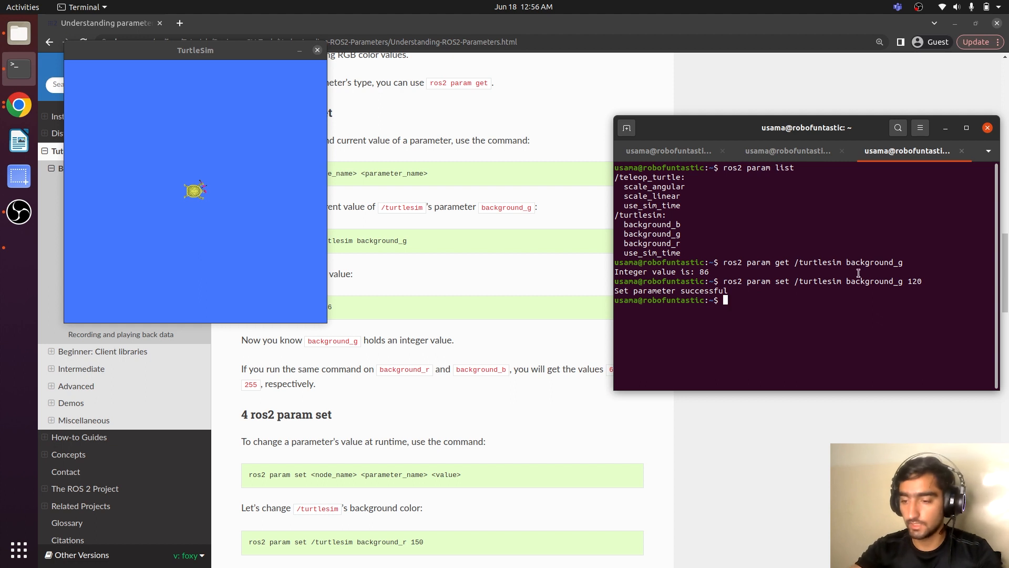
- Set /turtlesim background_g, background_b and background_r each to 0 via 'ros2 param set'
{"action": "type", "text": "ros2 param get /turtlesim background_g"}
{"action": "type", "text": "ros2 param set /turtlesim background_g 0"}
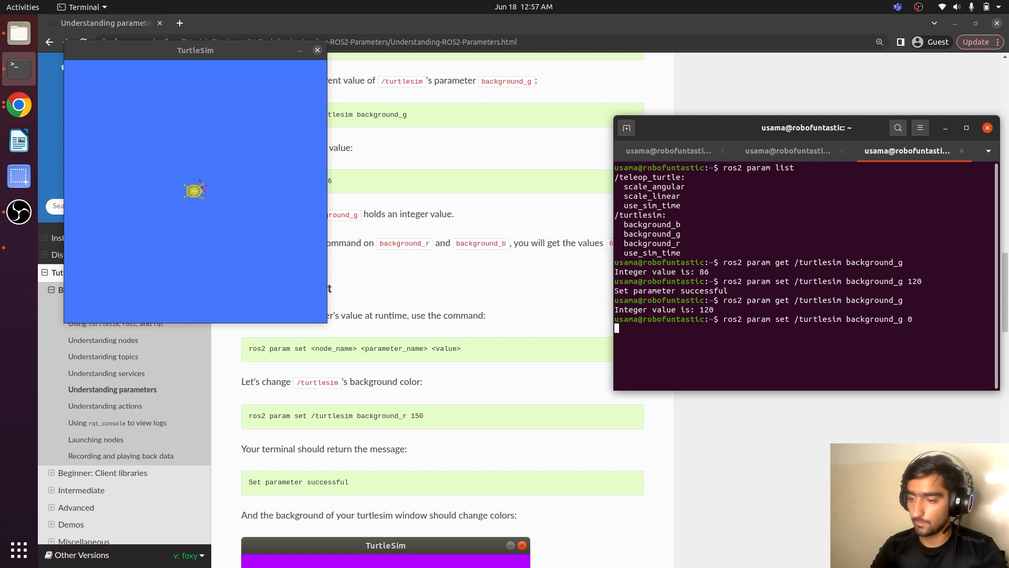
{"action": "key", "text": "Return"}
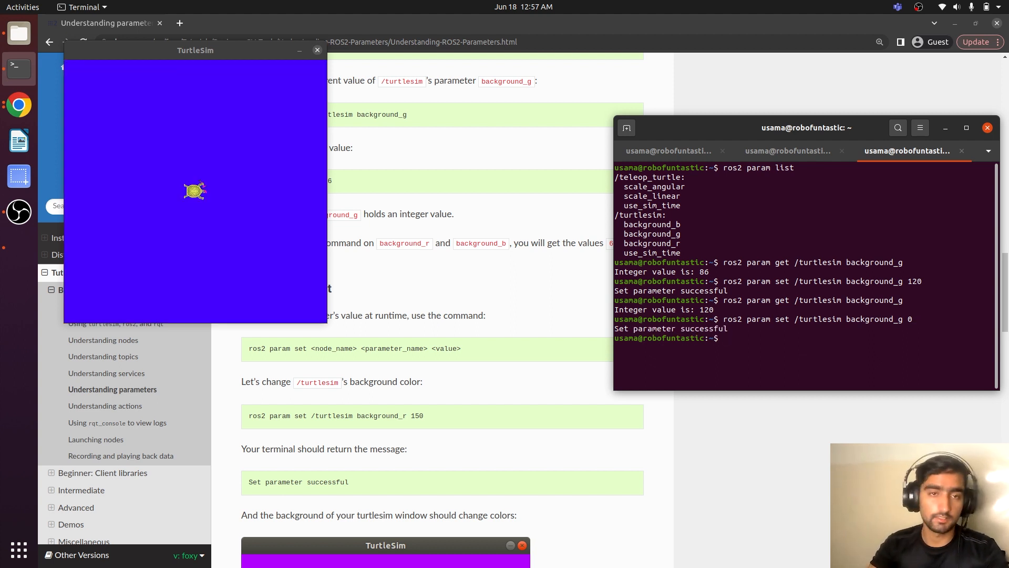
{"action": "type", "text": "ros2 param set /turtlesim background_g 0"}
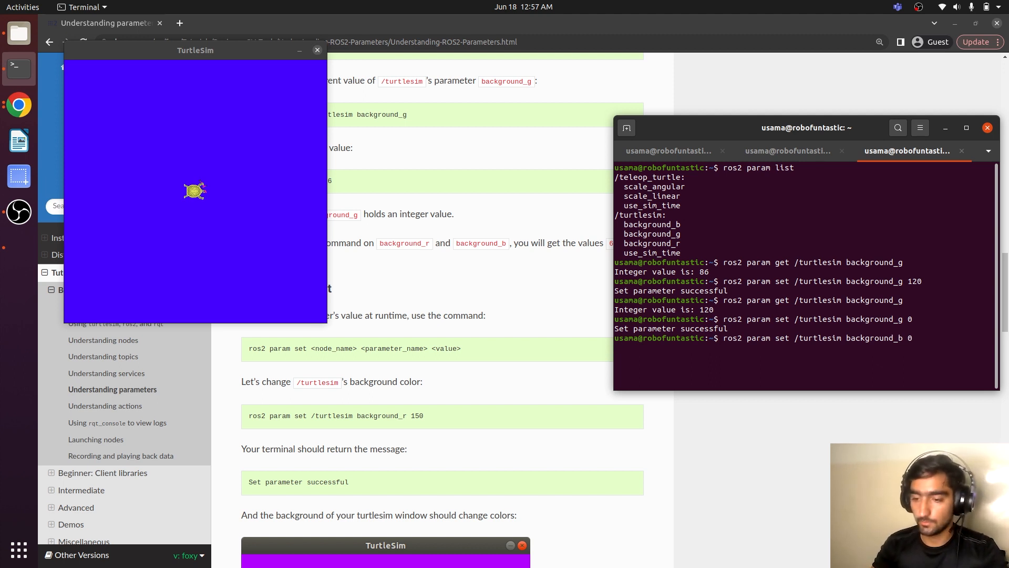
{"action": "key", "text": "Return"}
{"action": "type", "text": "ros2 param set /turtlesim background_r 0"}
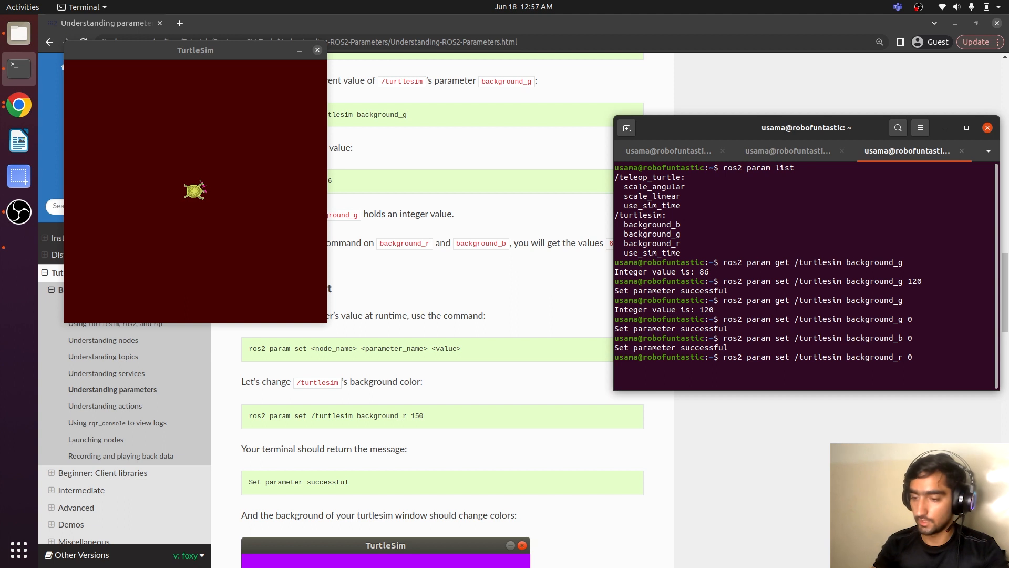
{"action": "key", "text": "Return"}
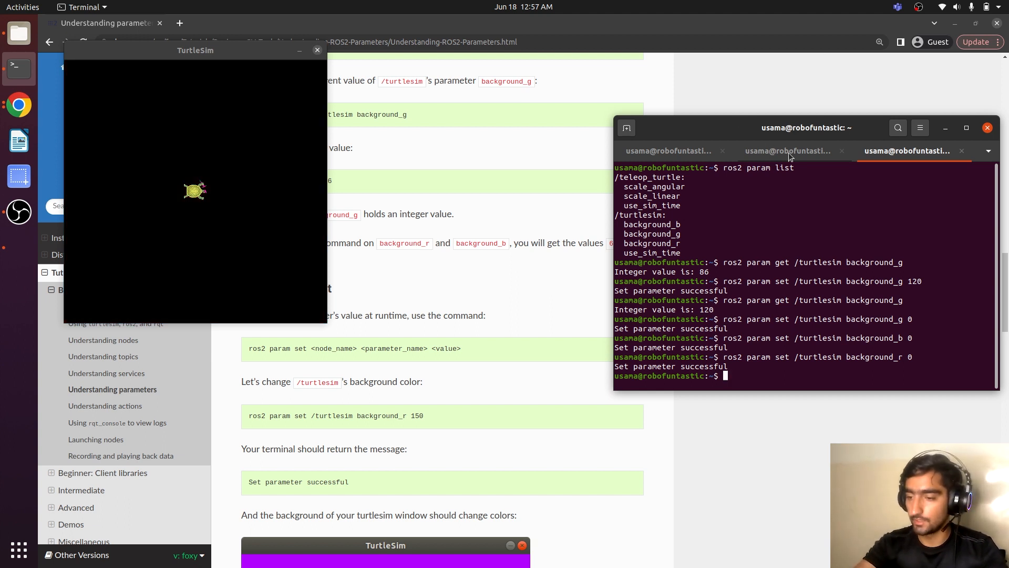
- From the turtle_teleop_key tab, drive the turtle forward with the Up arrow, drawing trail segments
{"action": "left_click", "coordinate": [789, 151]}
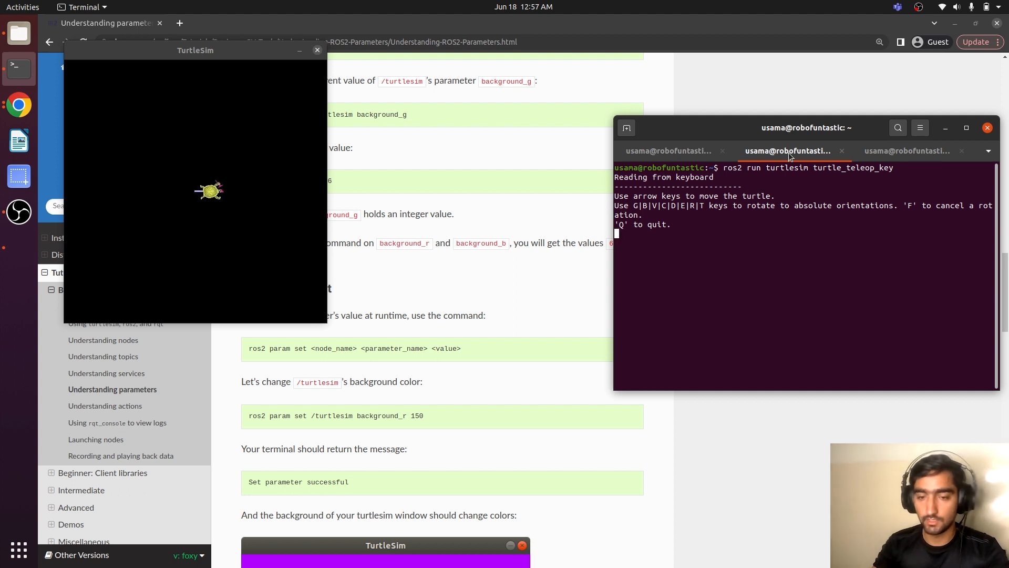
{"action": "key", "text": "Up"}
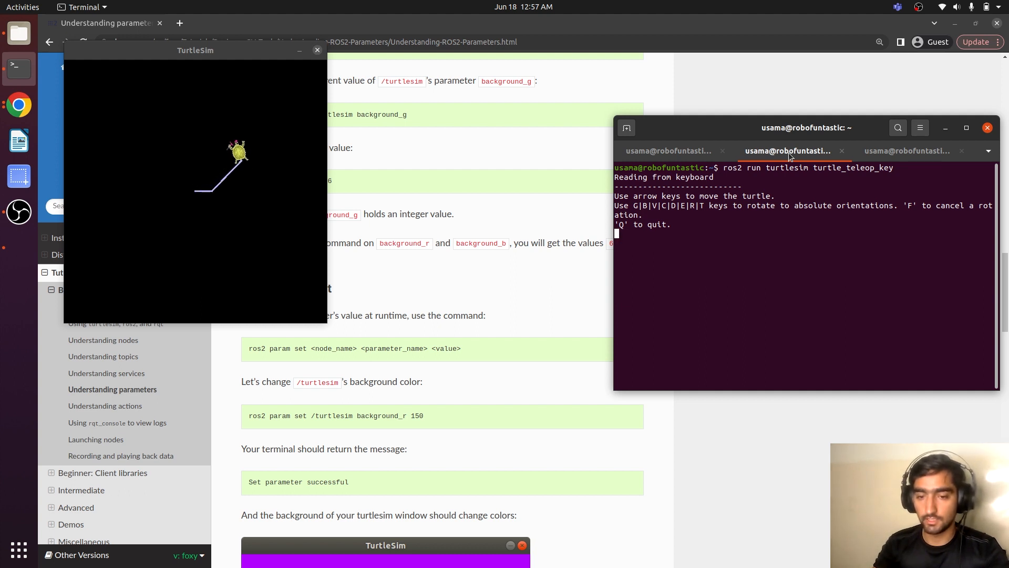
{"action": "key", "text": "Up"}
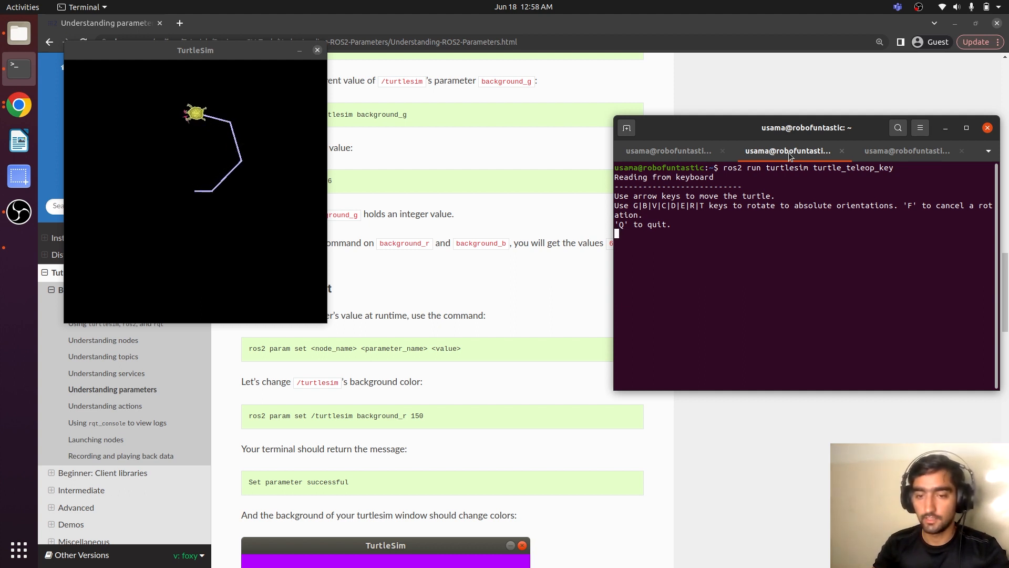